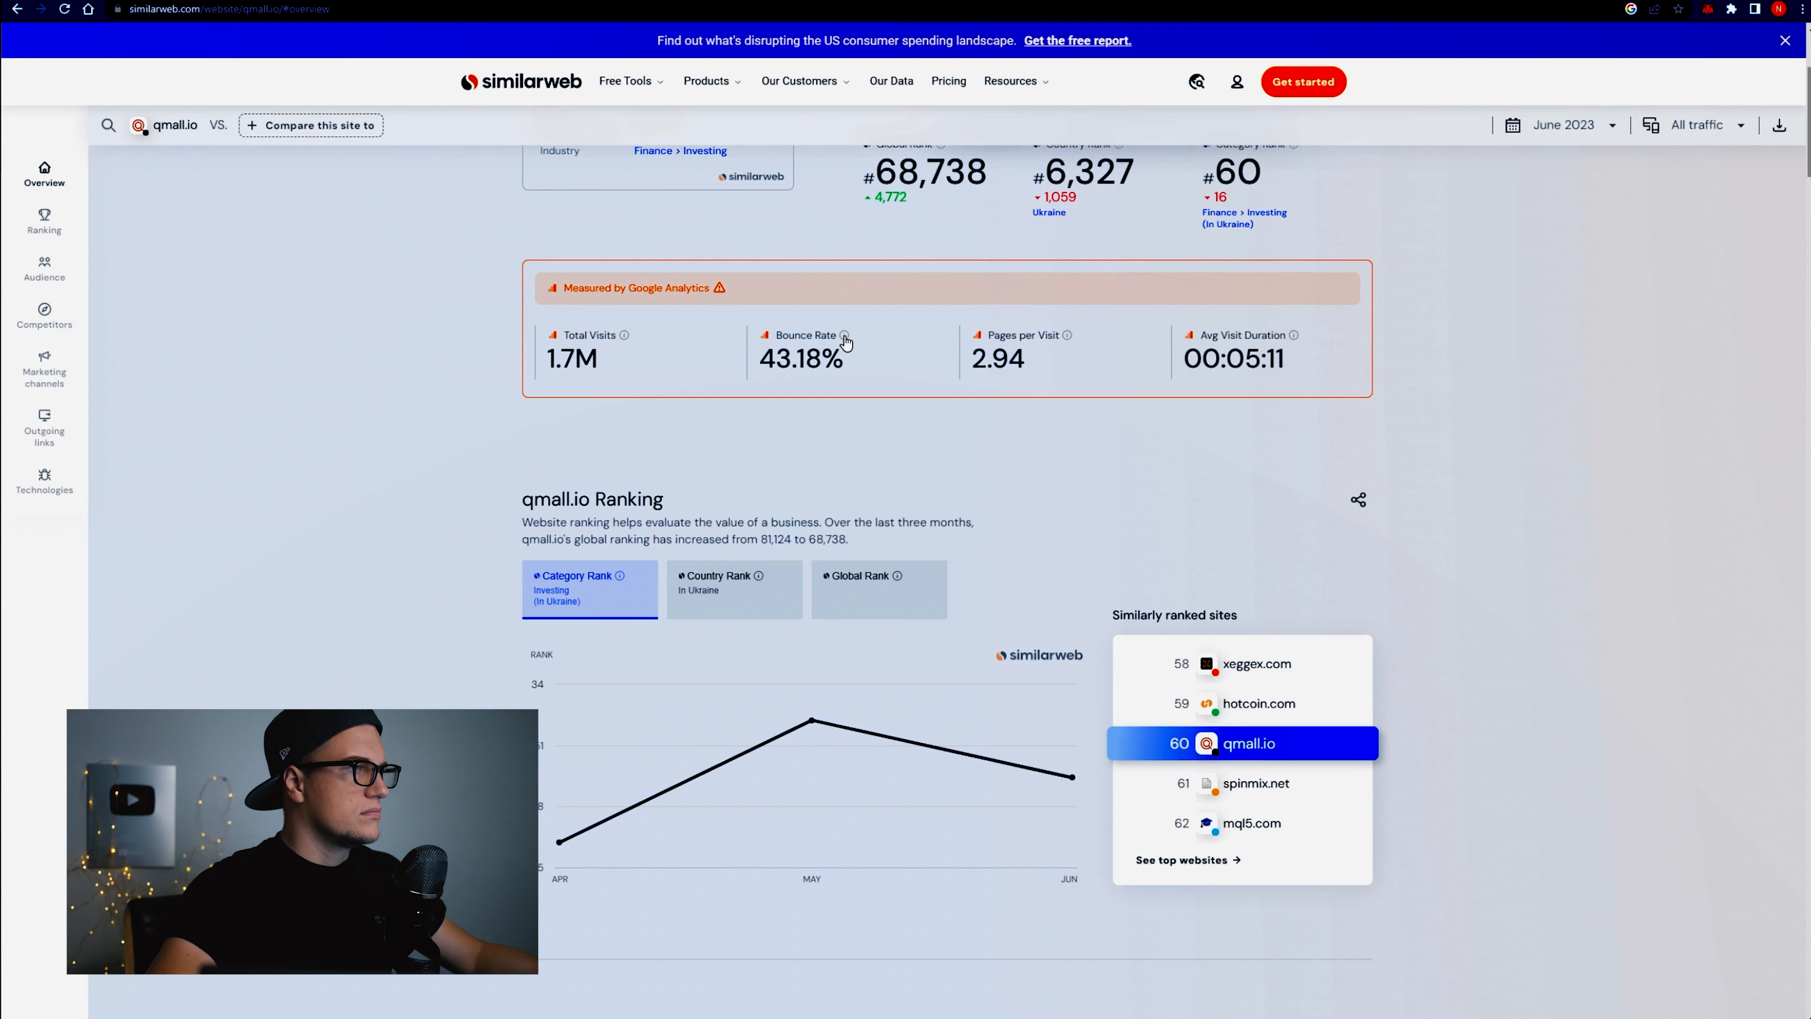
{"action": "mouse_move", "coordinate": [634, 340]}
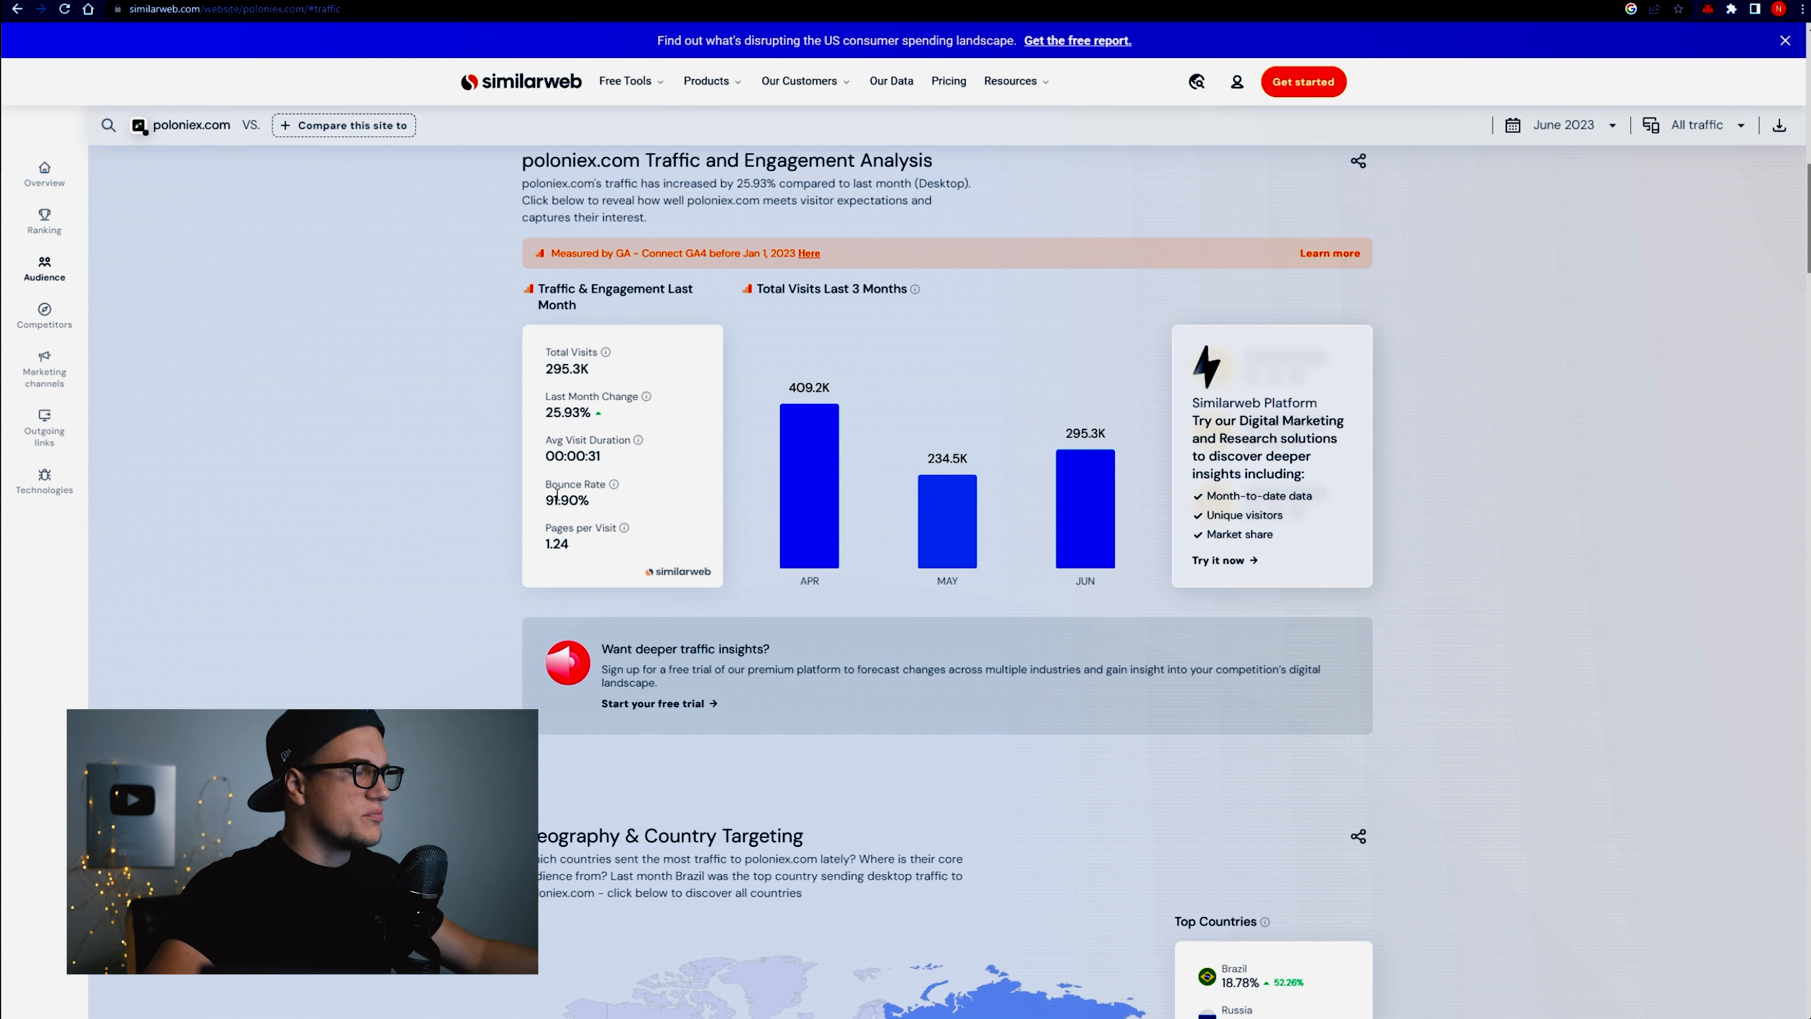
{"action": "mouse_move", "coordinate": [1130, 494]}
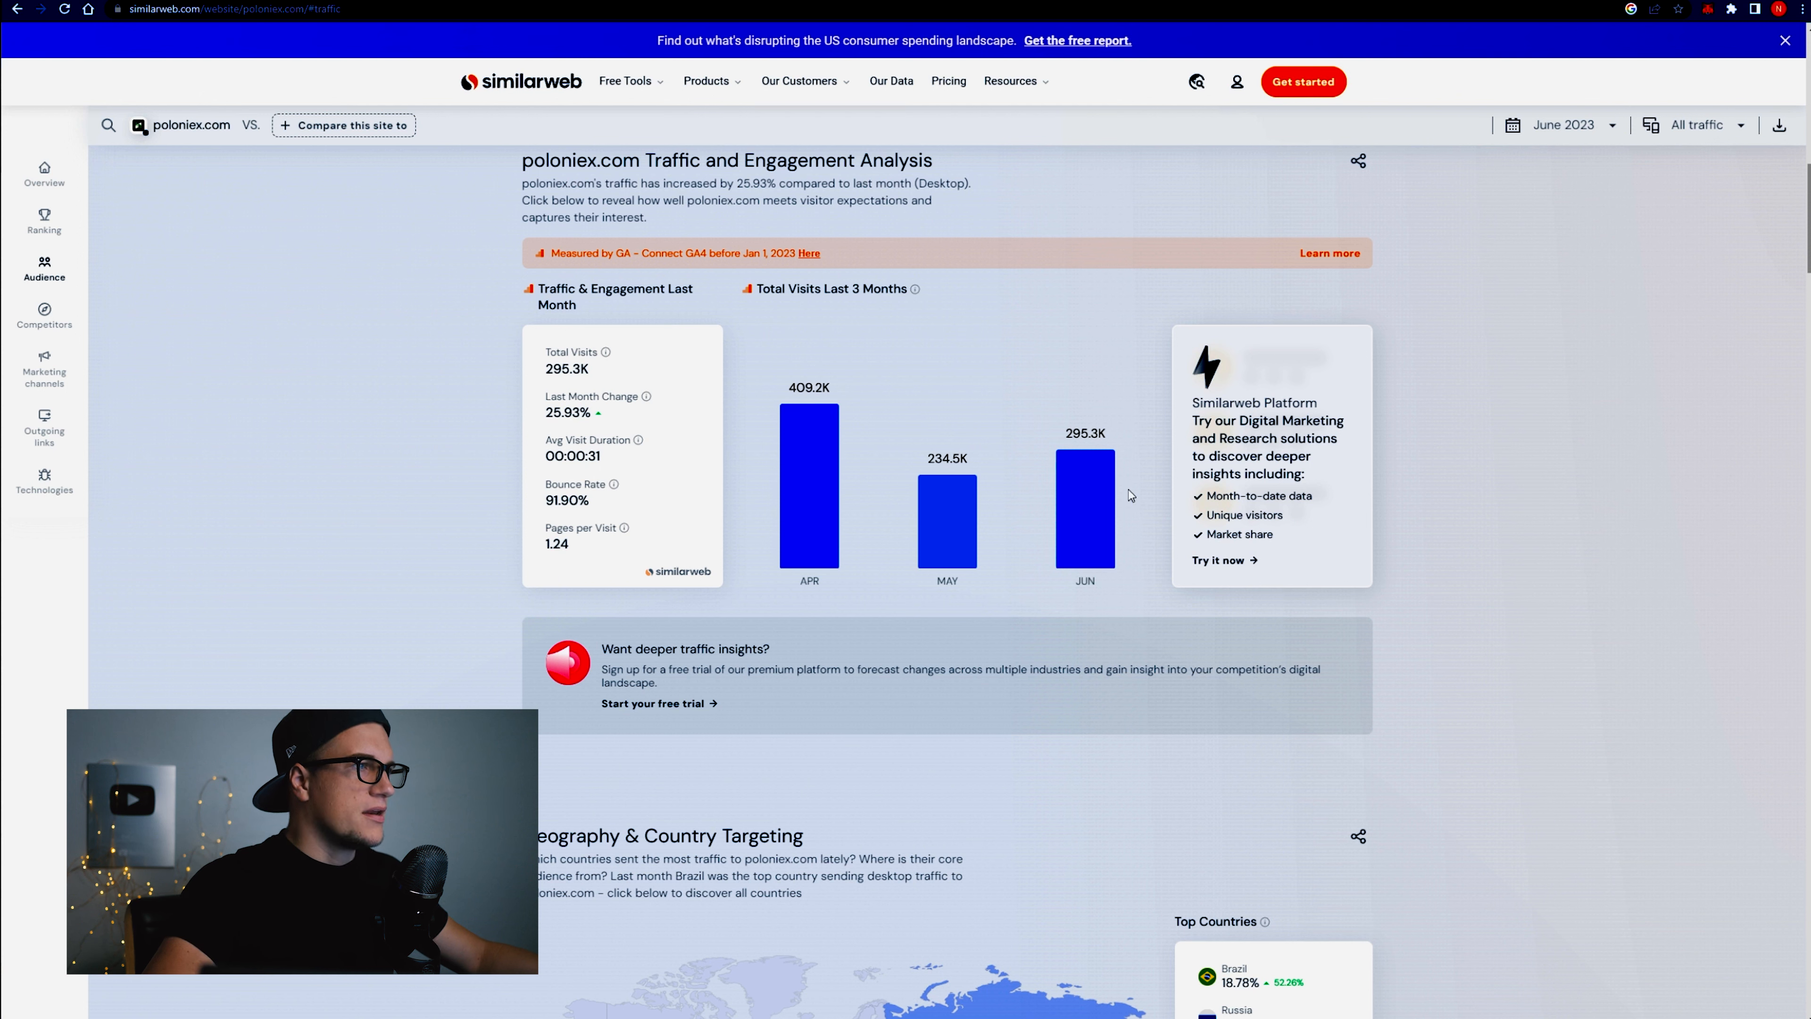
{"action": "mouse_move", "coordinate": [1092, 463]}
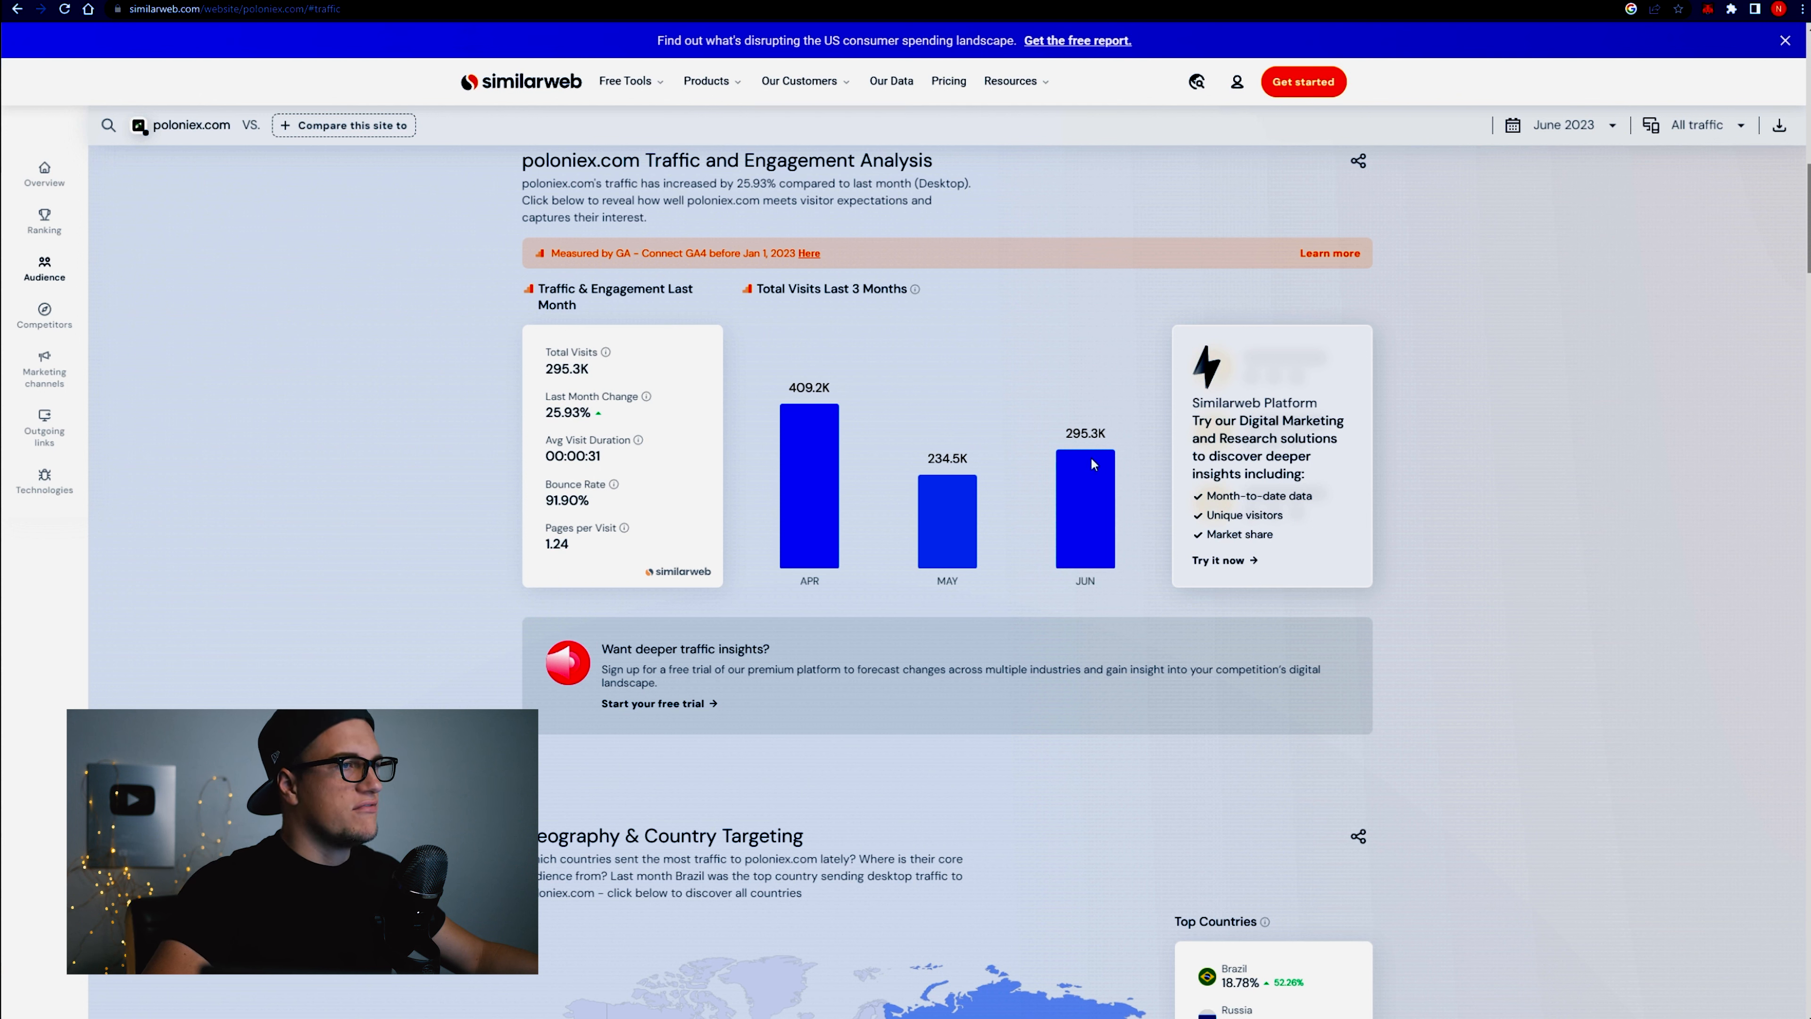
{"action": "mouse_move", "coordinate": [611, 460]}
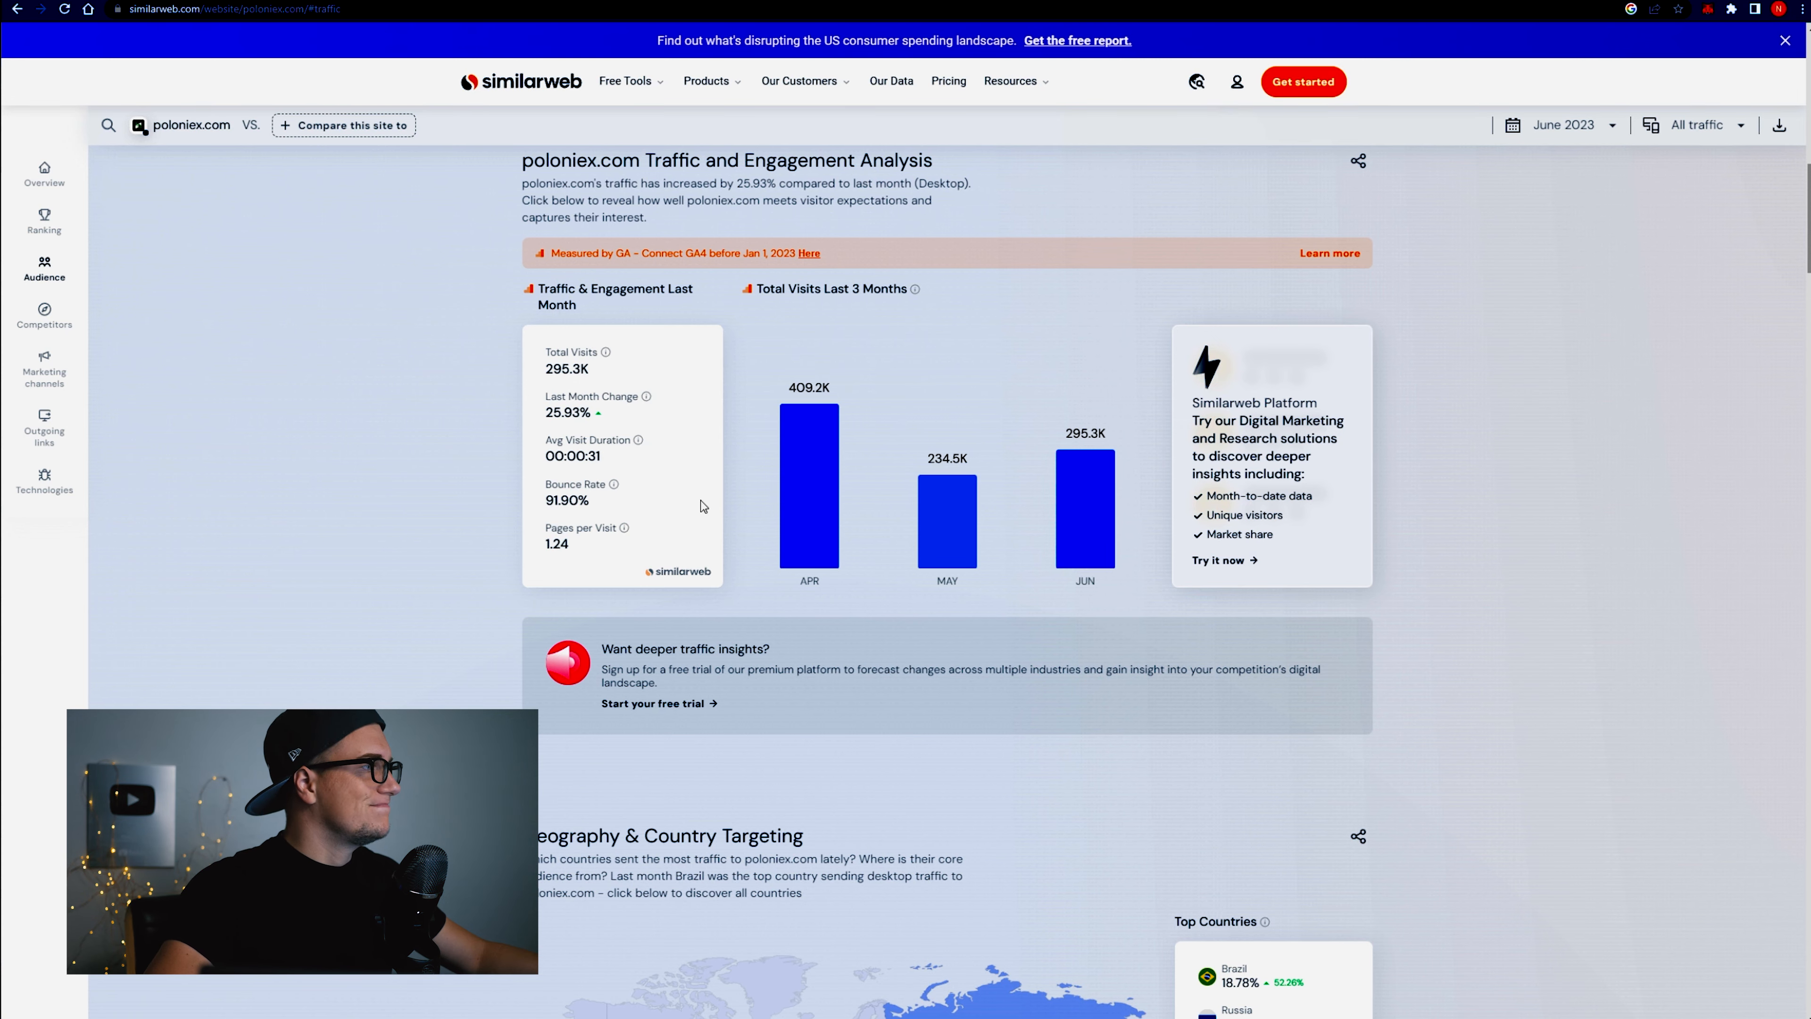
Jump to poloniex.com's Ranking section after reading 295.3K visits, 91.90% bounce and 31-second visits.
{"action": "left_click", "coordinate": [44, 223]}
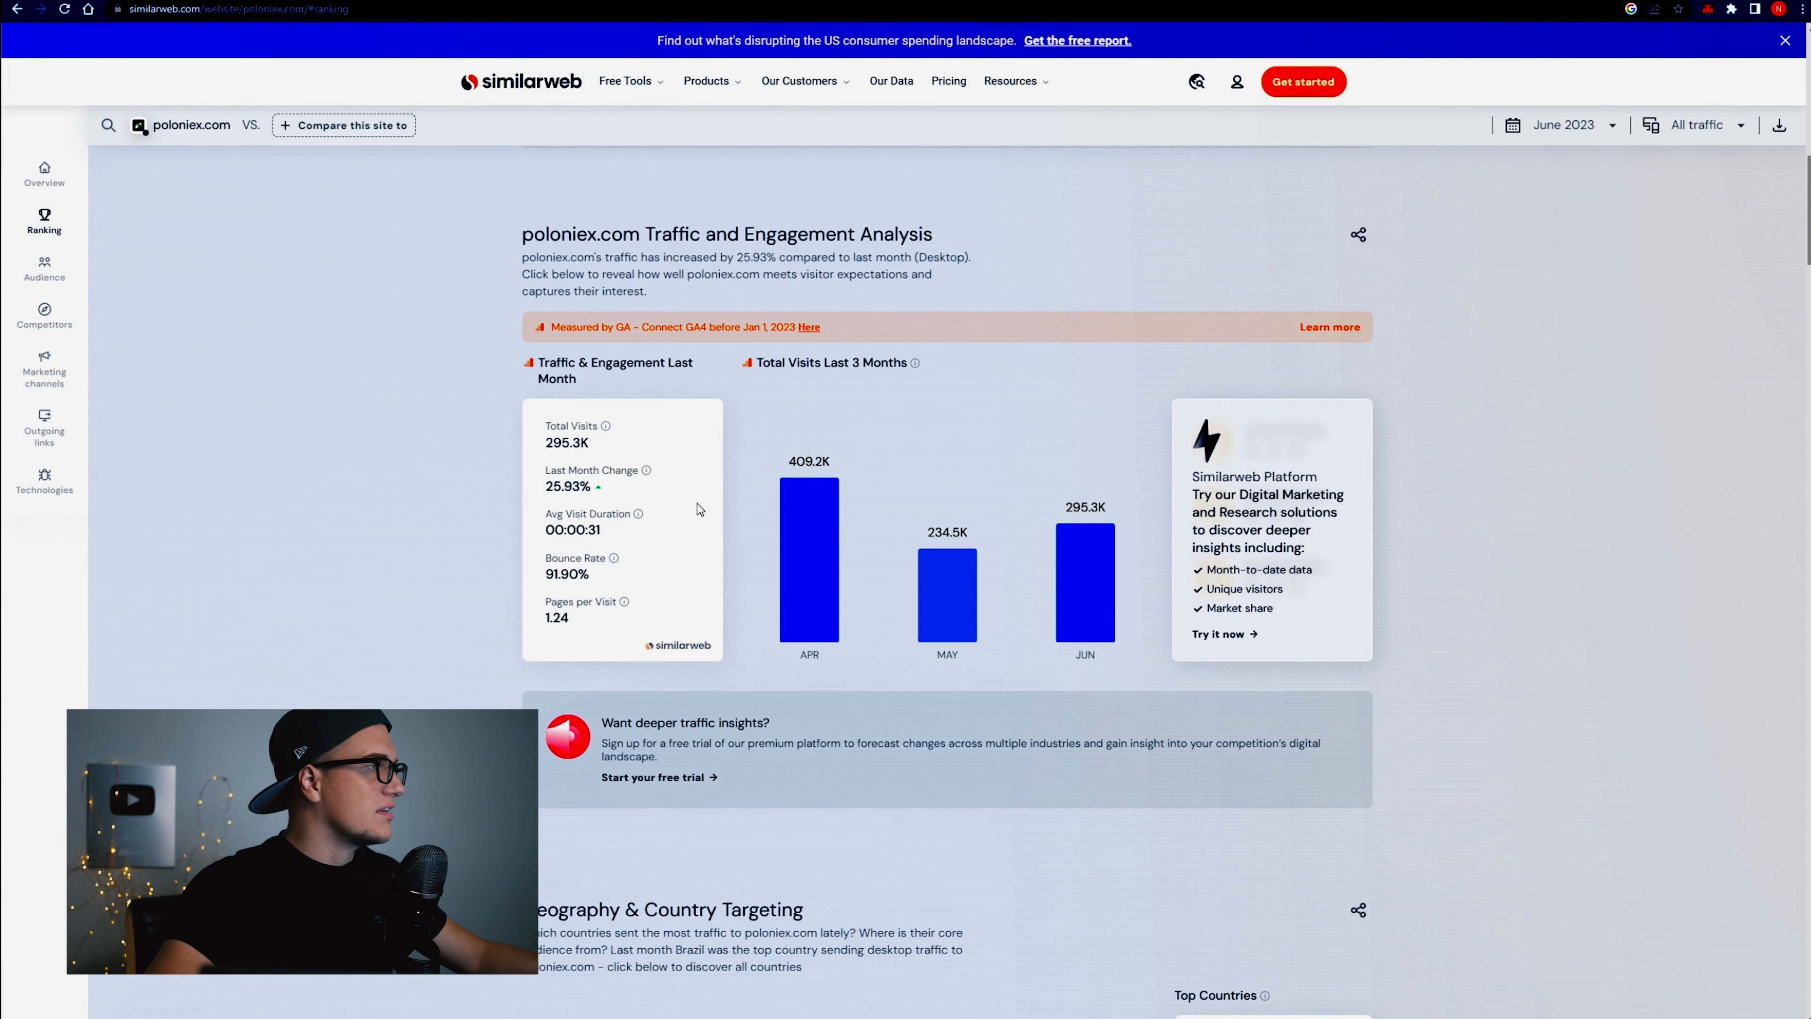
{"action": "mouse_move", "coordinate": [696, 510]}
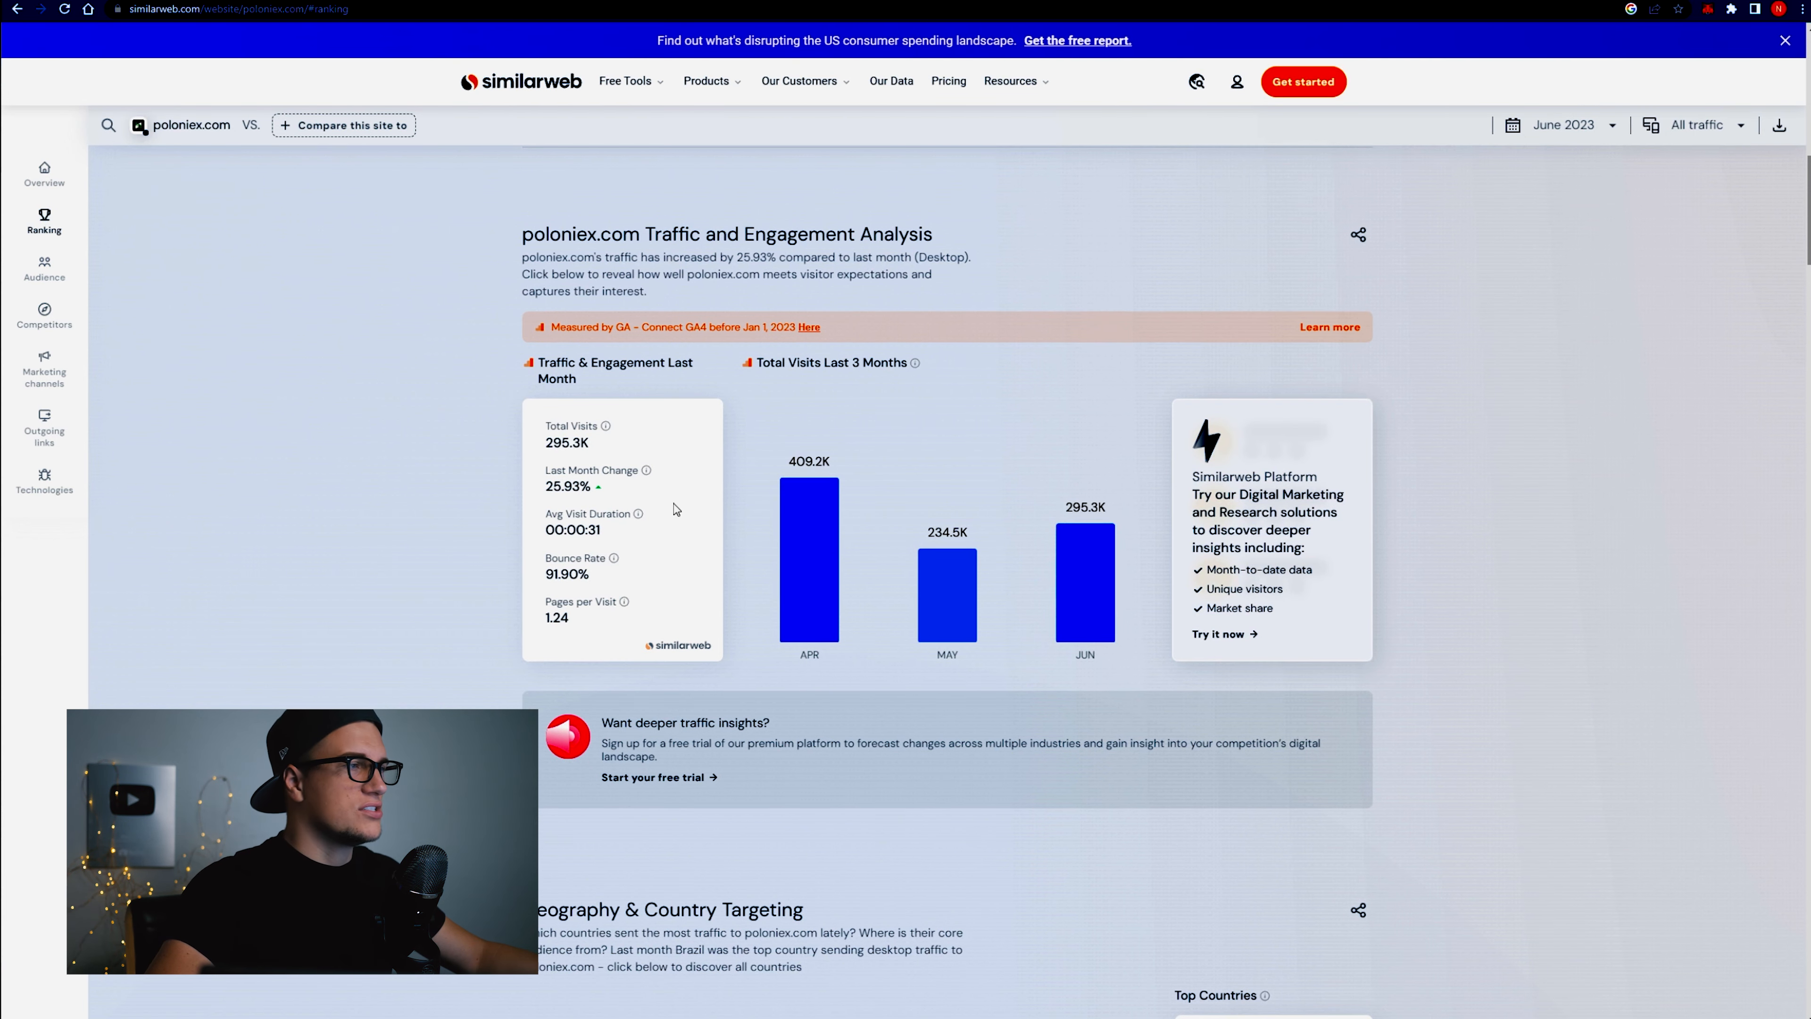